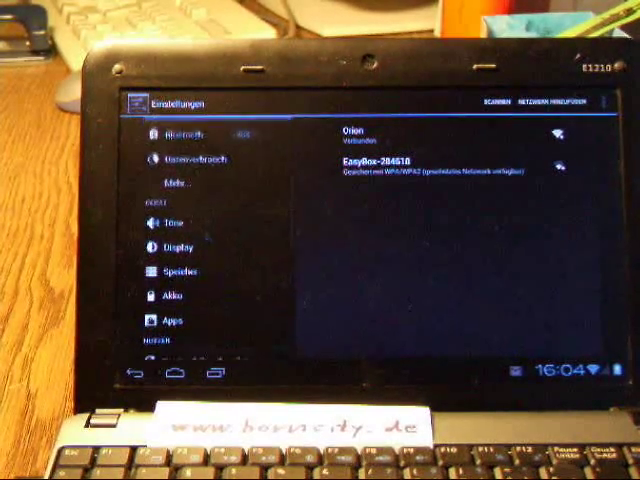
Step: Scroll down, open the tablet information entry, and dismiss the 'Leider wurde Kamera beendet.' crash dialog
{"action": "scroll", "scroll_direction": "down", "scroll_amount": 3}
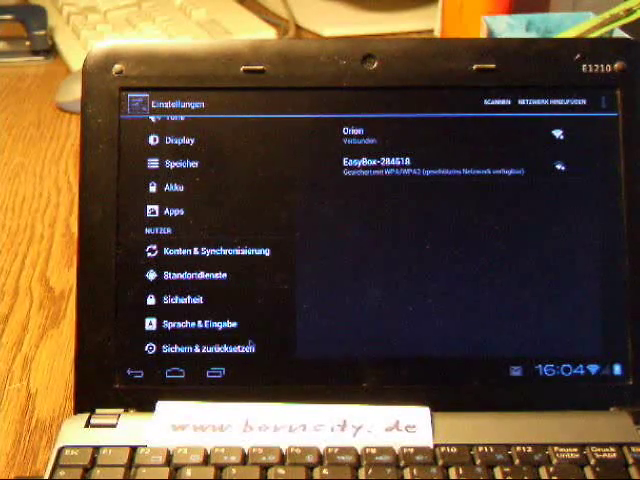
{"action": "scroll", "scroll_direction": "down", "scroll_amount": 3}
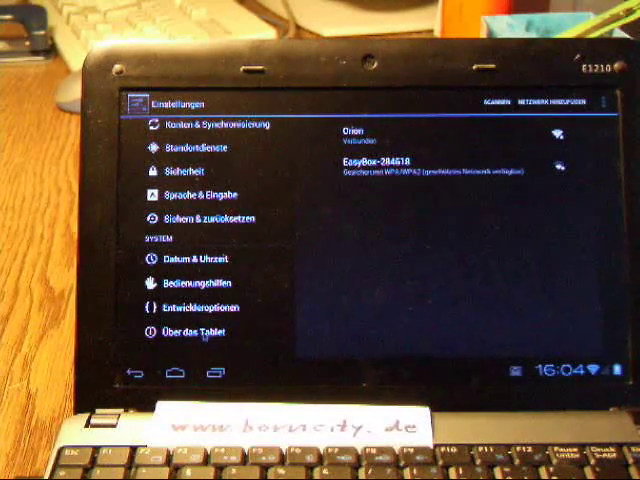
{"action": "left_click", "coordinate": [197, 332]}
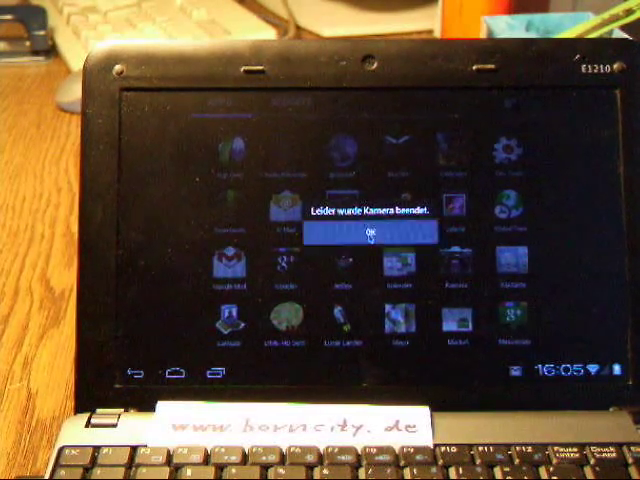
{"action": "left_click", "coordinate": [372, 230]}
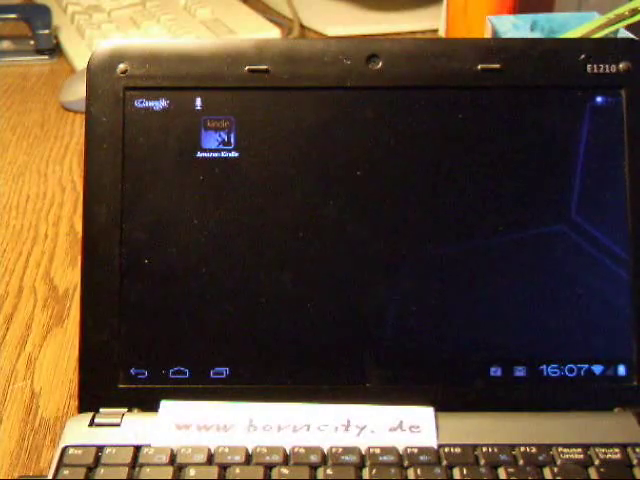
Step: Open the app drawer listing Messenger, Musik, Maps, Talk and YouTube
{"action": "left_click", "coordinate": [221, 128]}
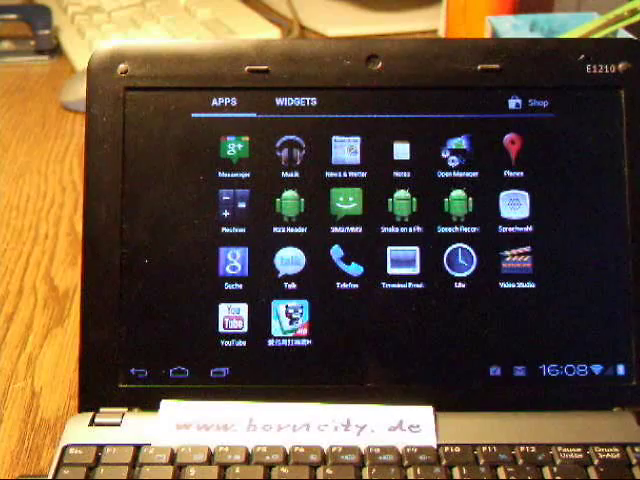
Step: Launch Open Manager and open the sdcard's android-2011-12-08 folder
{"action": "left_click", "coordinate": [452, 150]}
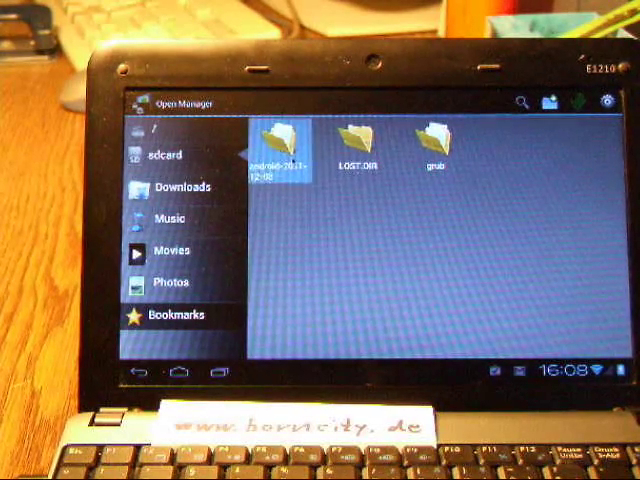
{"action": "double_click", "coordinate": [278, 140]}
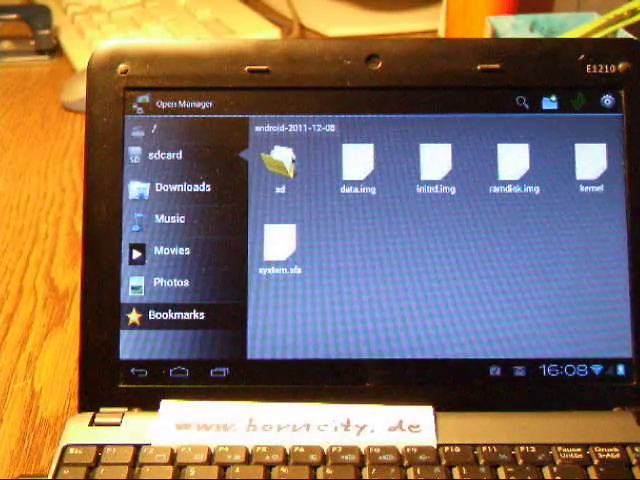